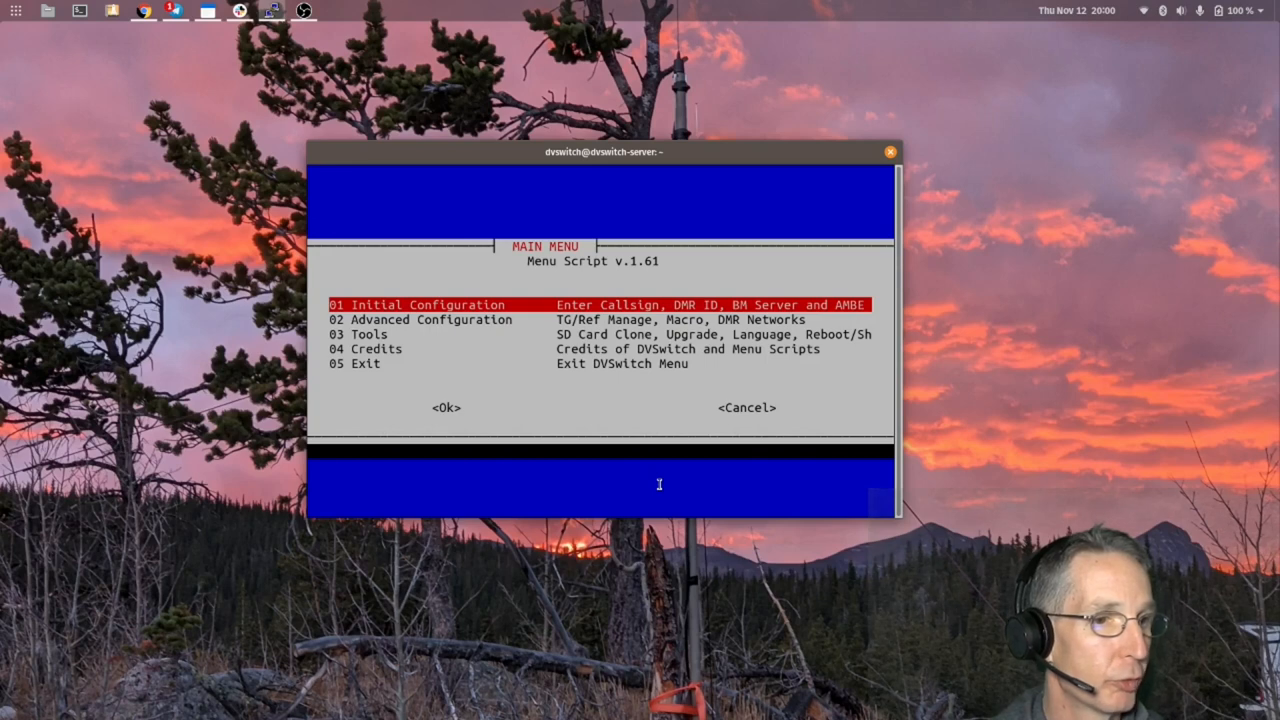
Via 02 Advanced Configuration > 23 Ad Hoc Menu & Macro, change to Advanced Macro Configuration and confirm
{"action": "key", "text": "Down"}
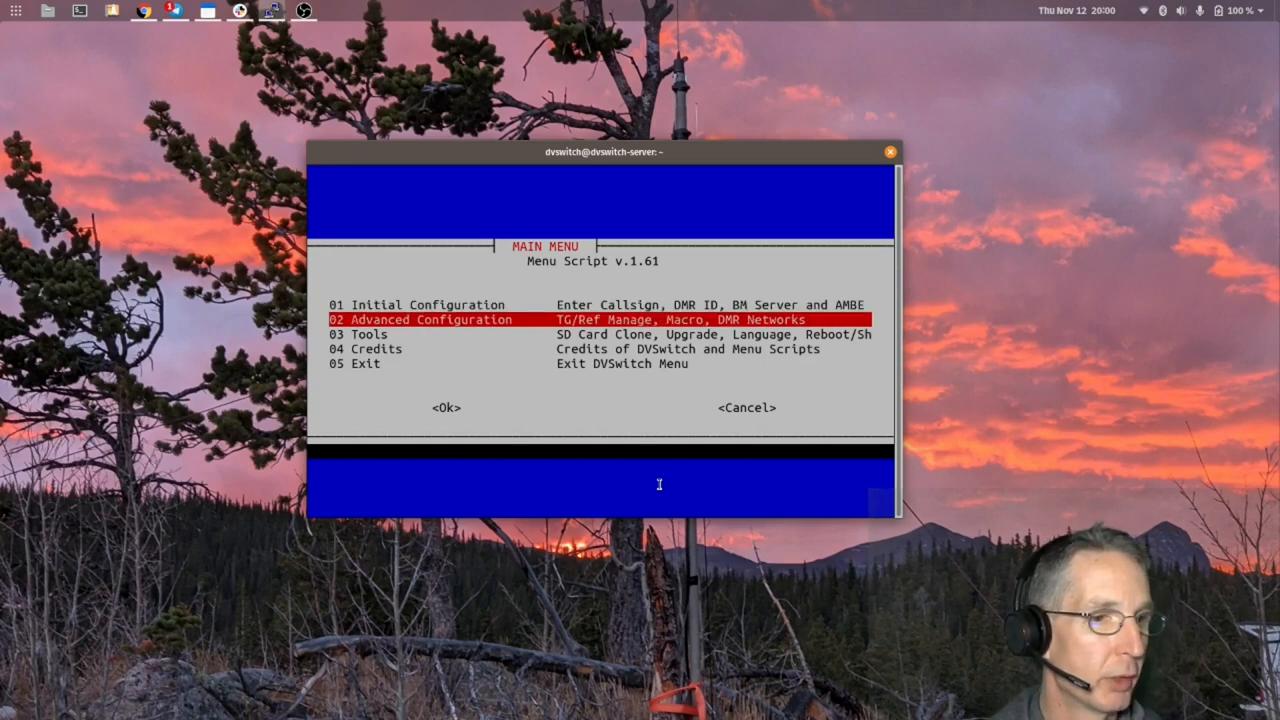
{"action": "left_click", "coordinate": [446, 408]}
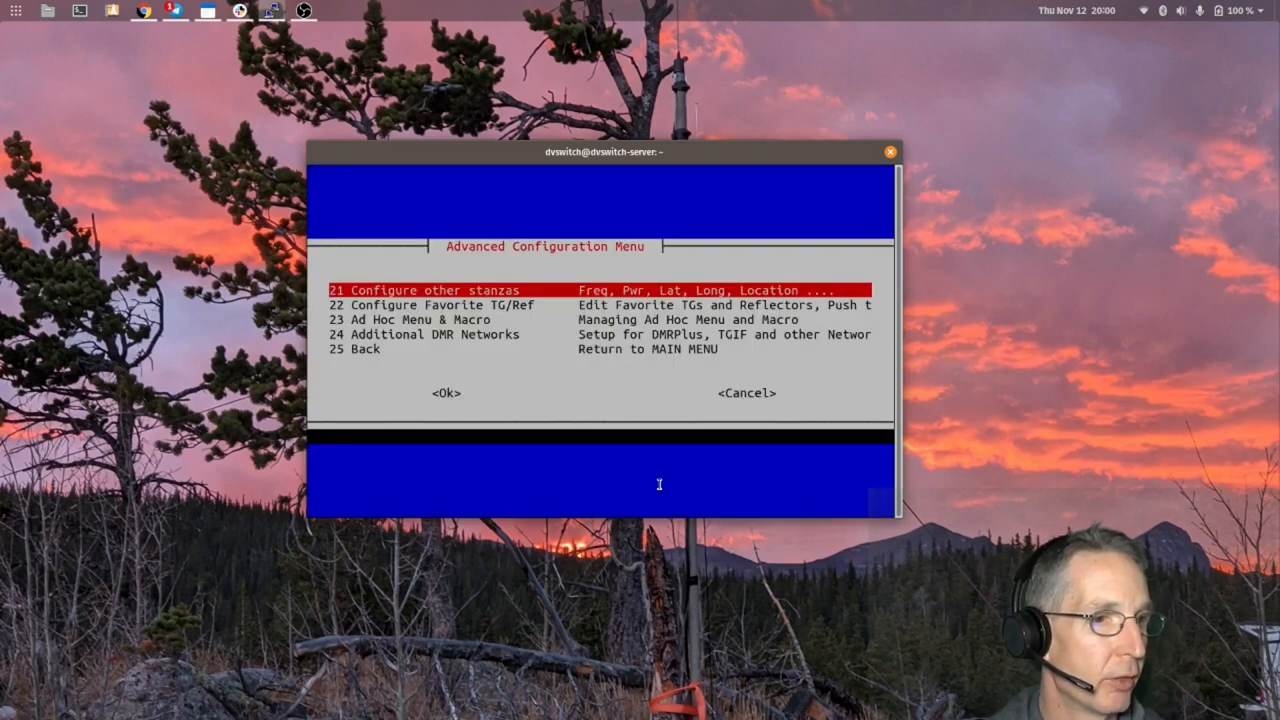
{"action": "key", "text": "Down"}
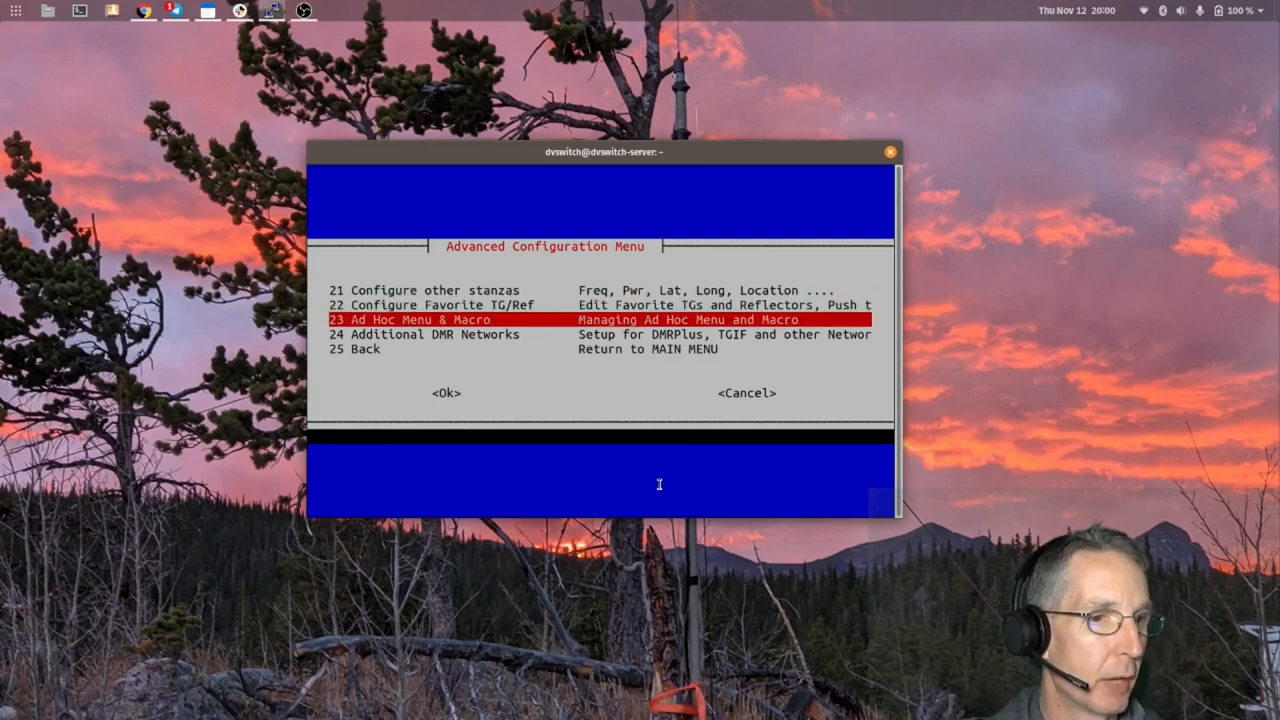
{"action": "left_click", "coordinate": [444, 392]}
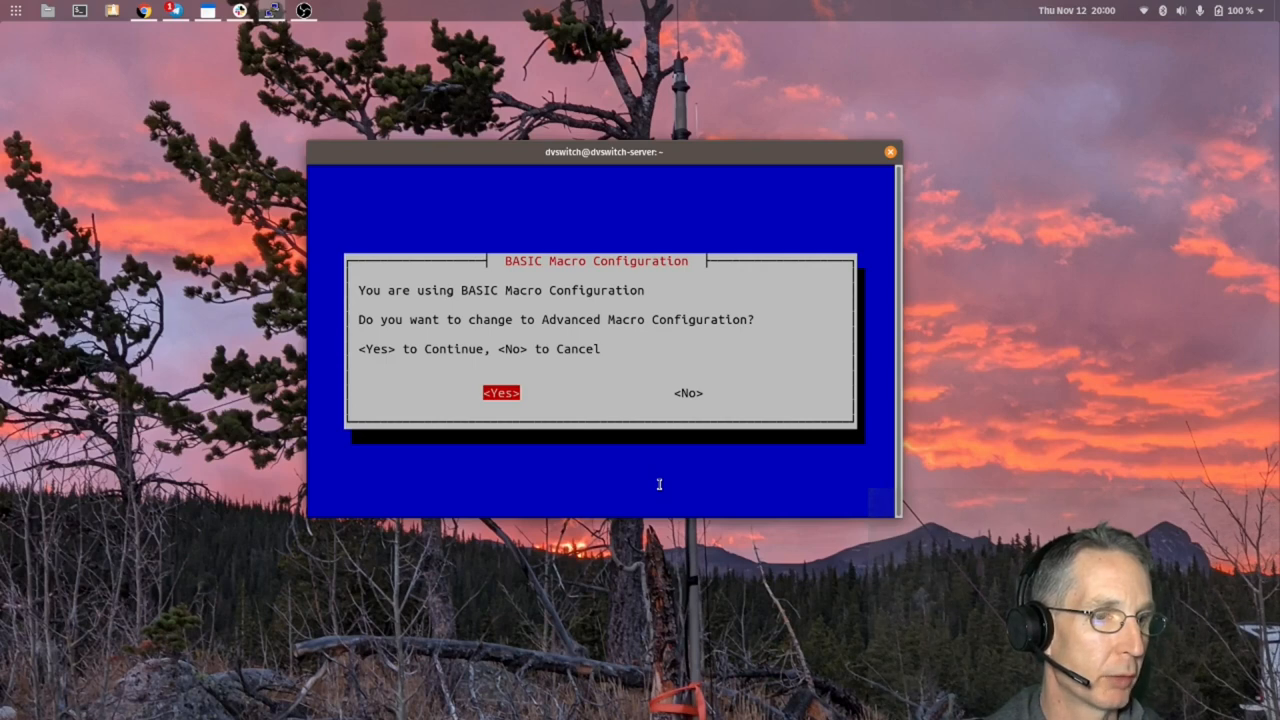
{"action": "left_click", "coordinate": [500, 392]}
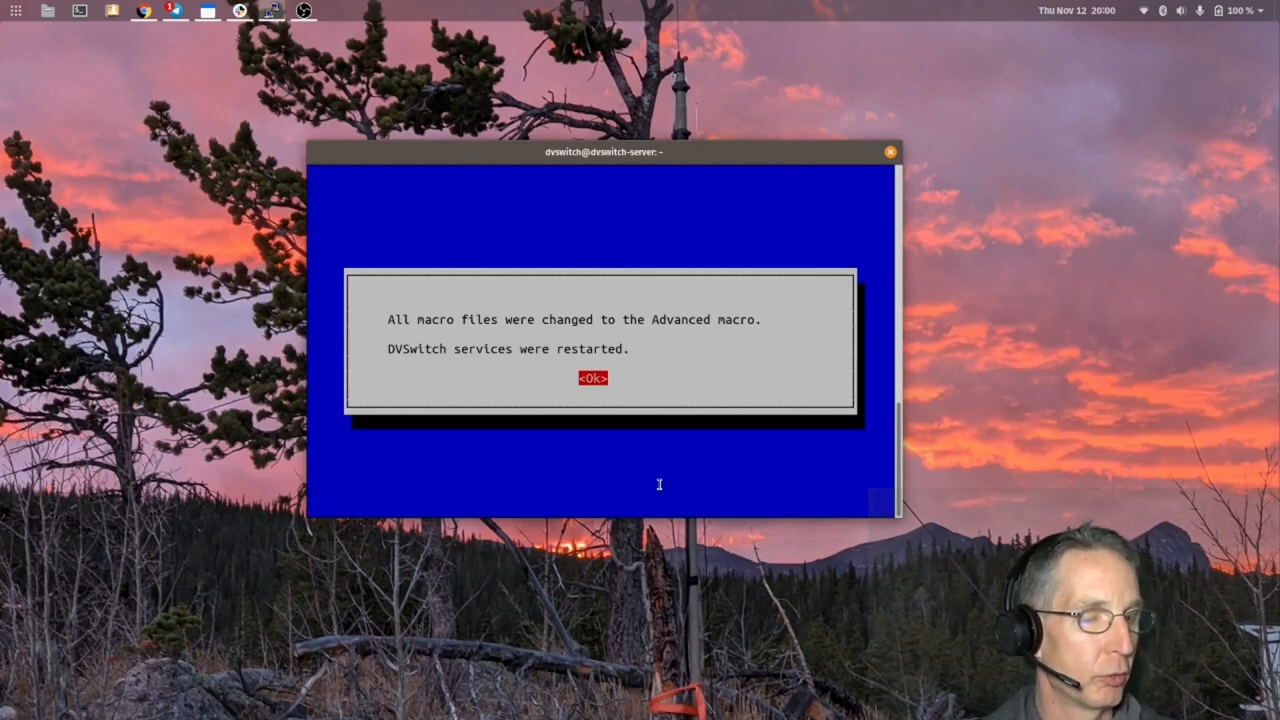
{"action": "left_click", "coordinate": [592, 378]}
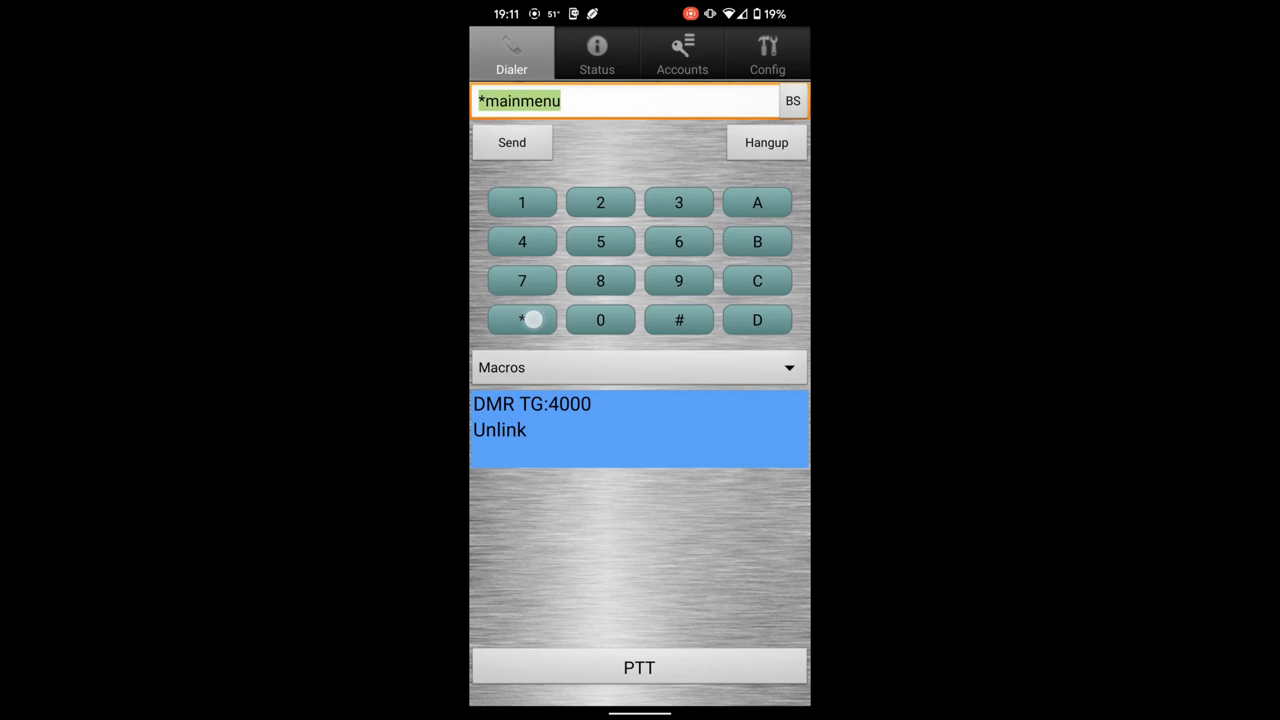
In the AUDIO GAIN Setup > TX Gain Setup macros, raise DMR TX gain by +0.20 twice to 0.40
{"action": "left_click", "coordinate": [640, 368]}
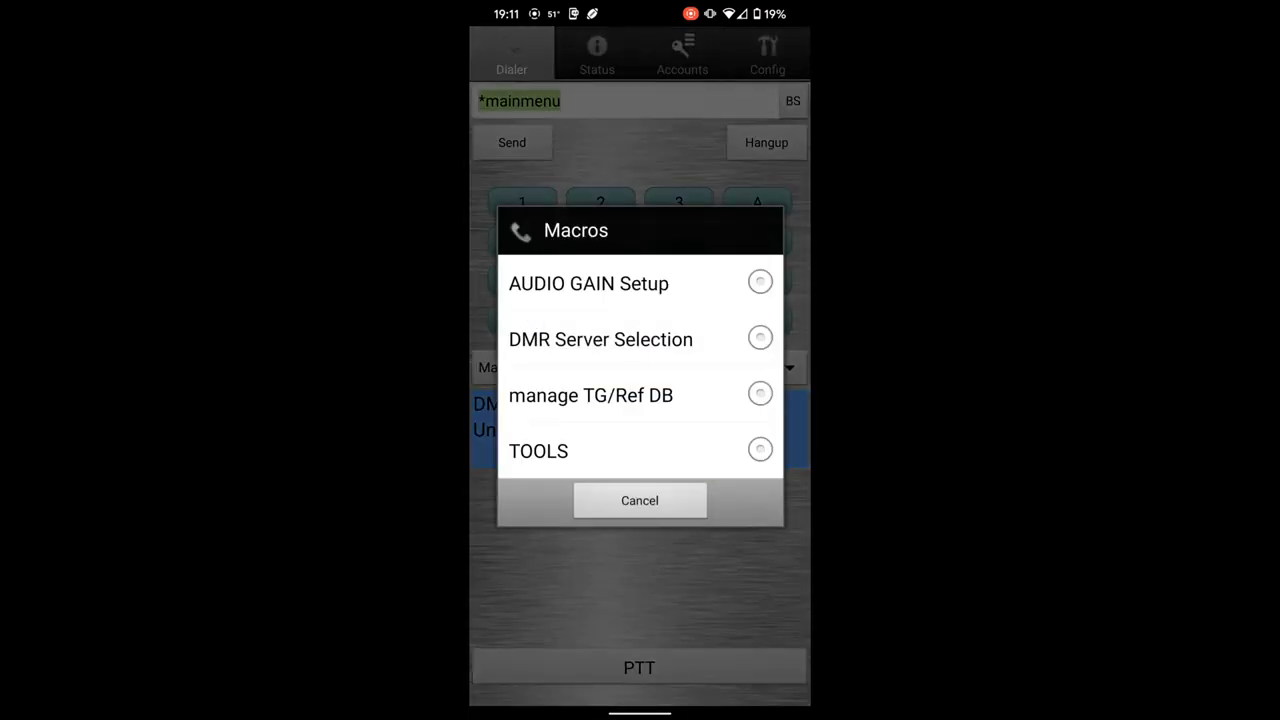
{"action": "left_click", "coordinate": [588, 284]}
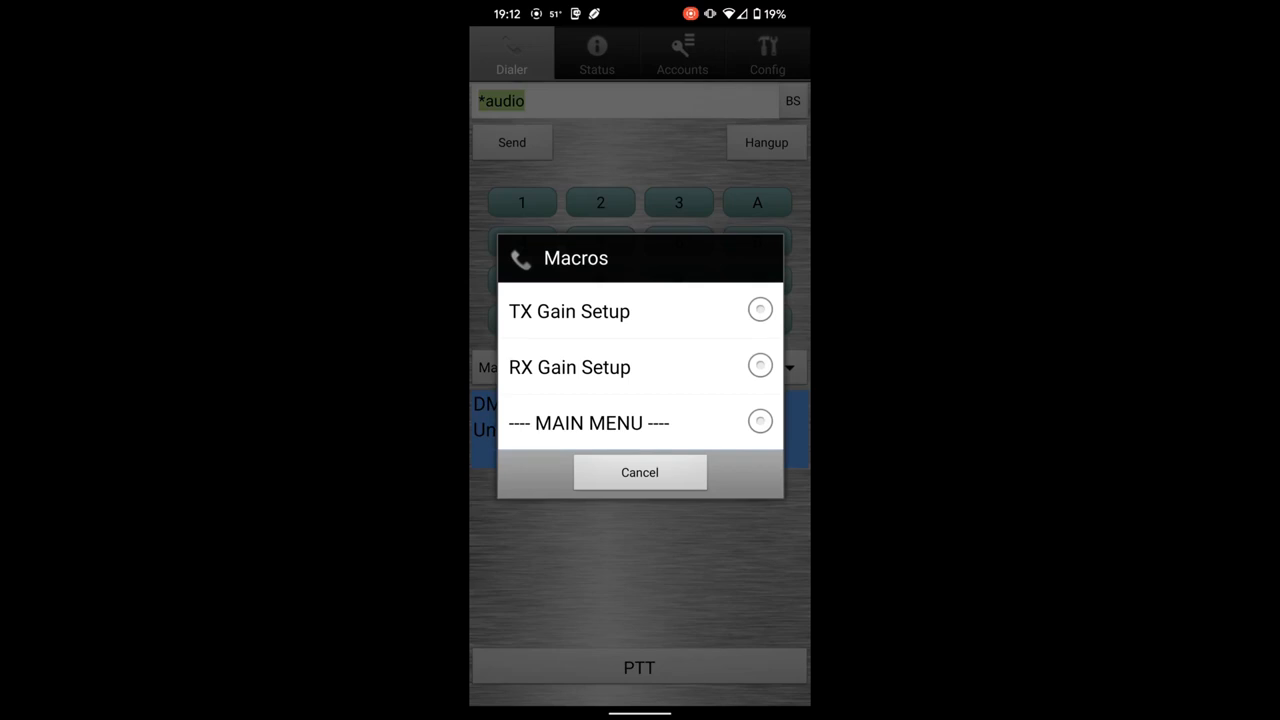
{"action": "left_click", "coordinate": [760, 308]}
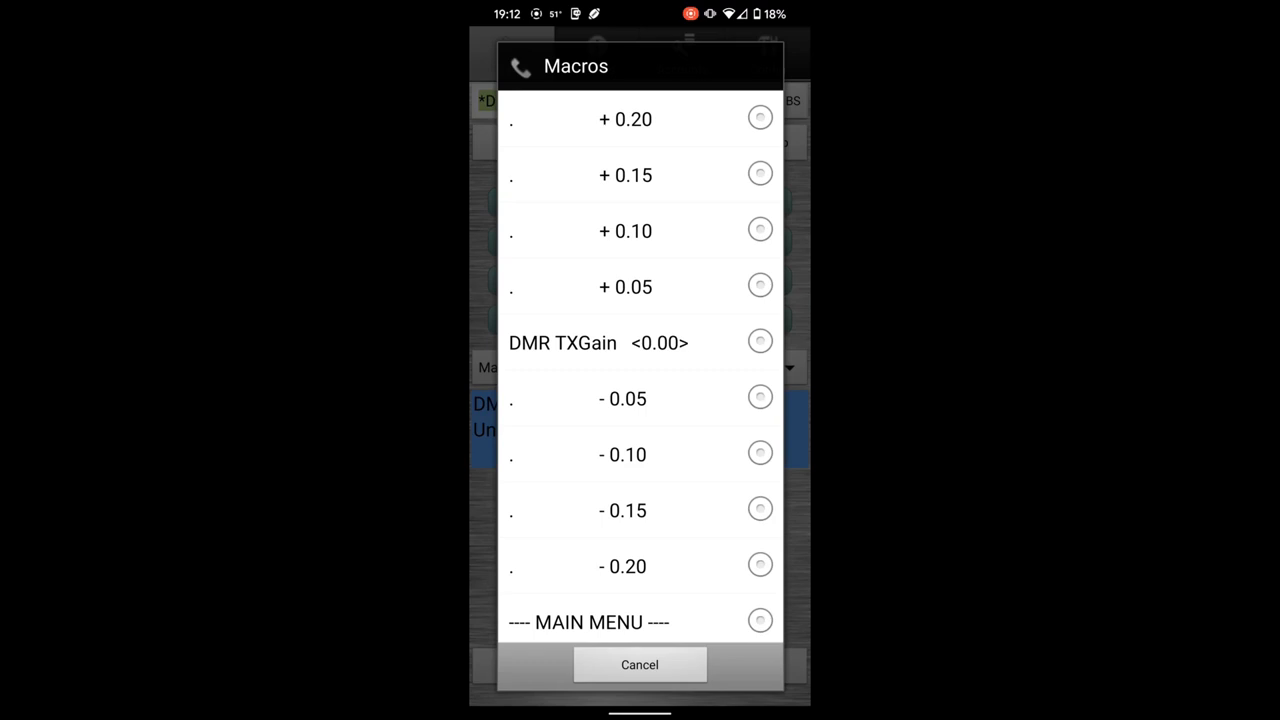
{"action": "left_click", "coordinate": [760, 118]}
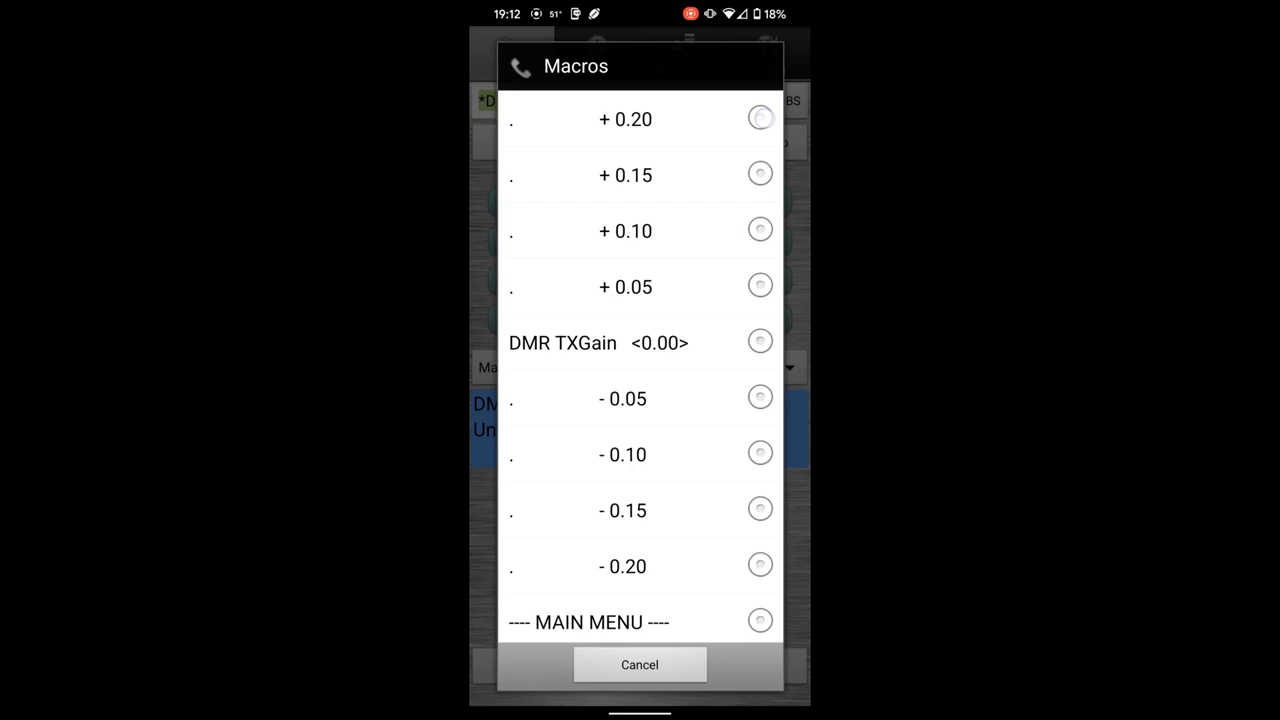
{"action": "left_click", "coordinate": [624, 120]}
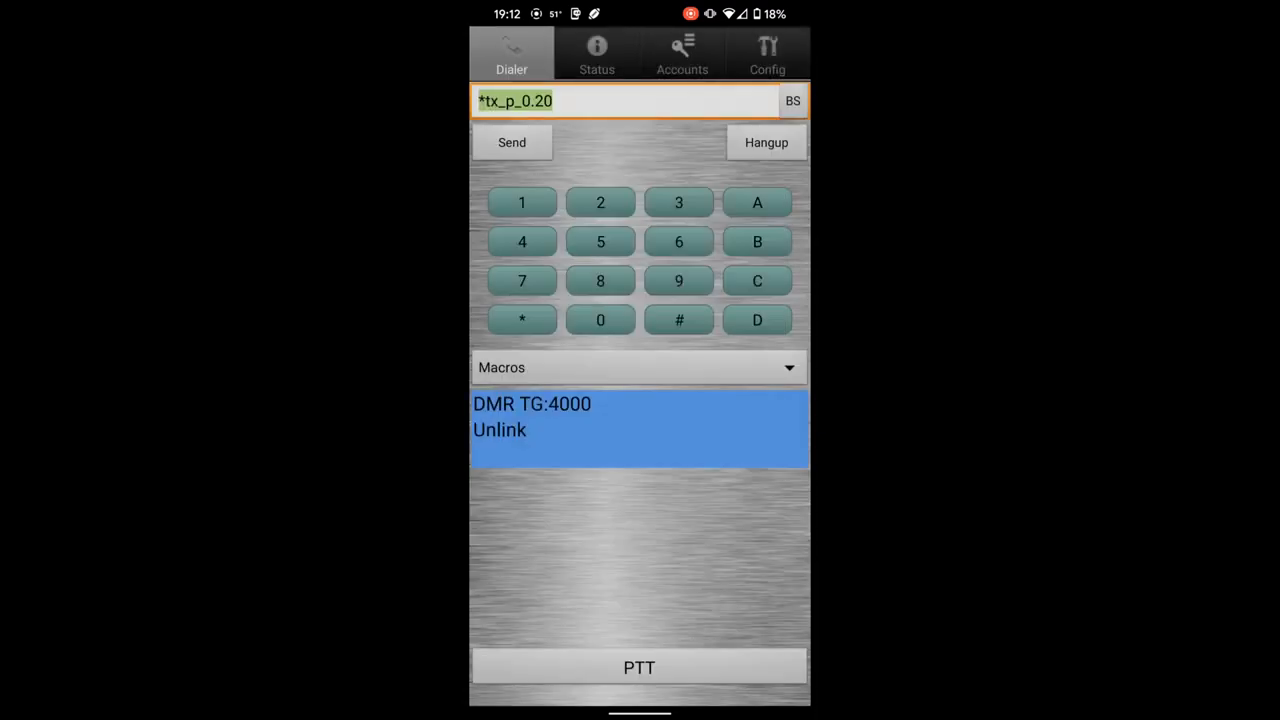
{"action": "left_click", "coordinate": [638, 368]}
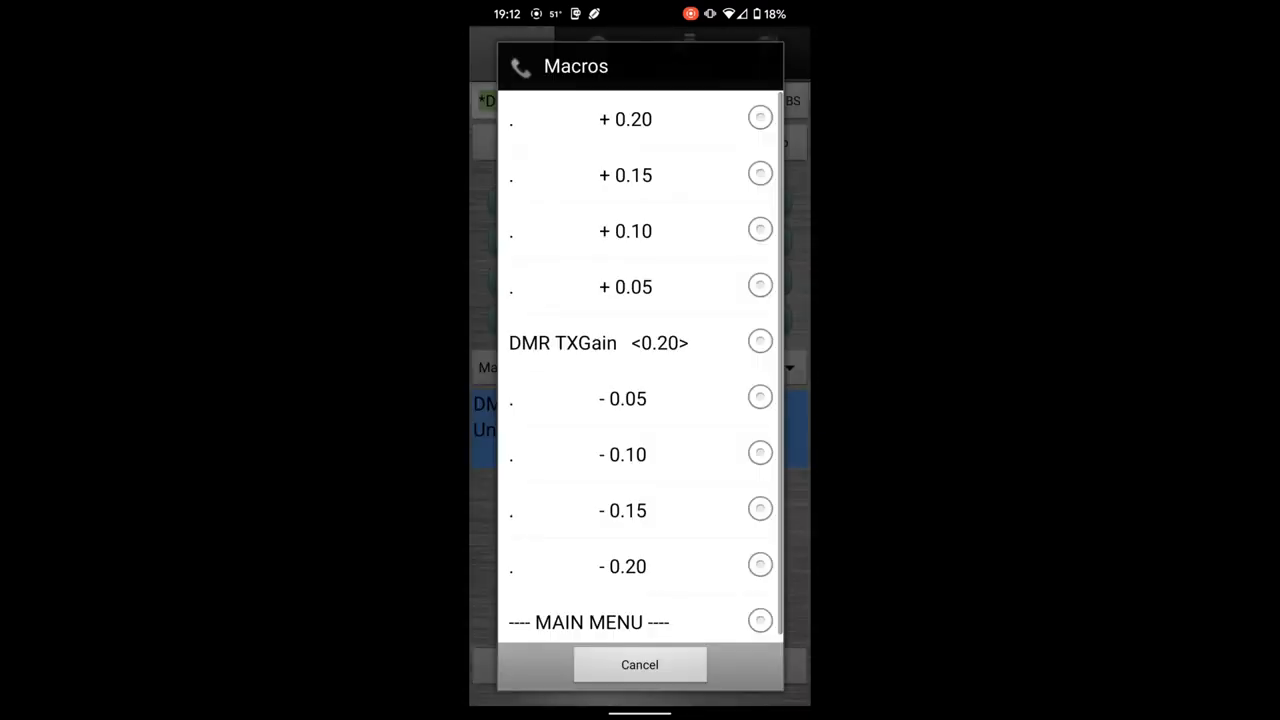
{"action": "left_click", "coordinate": [640, 664]}
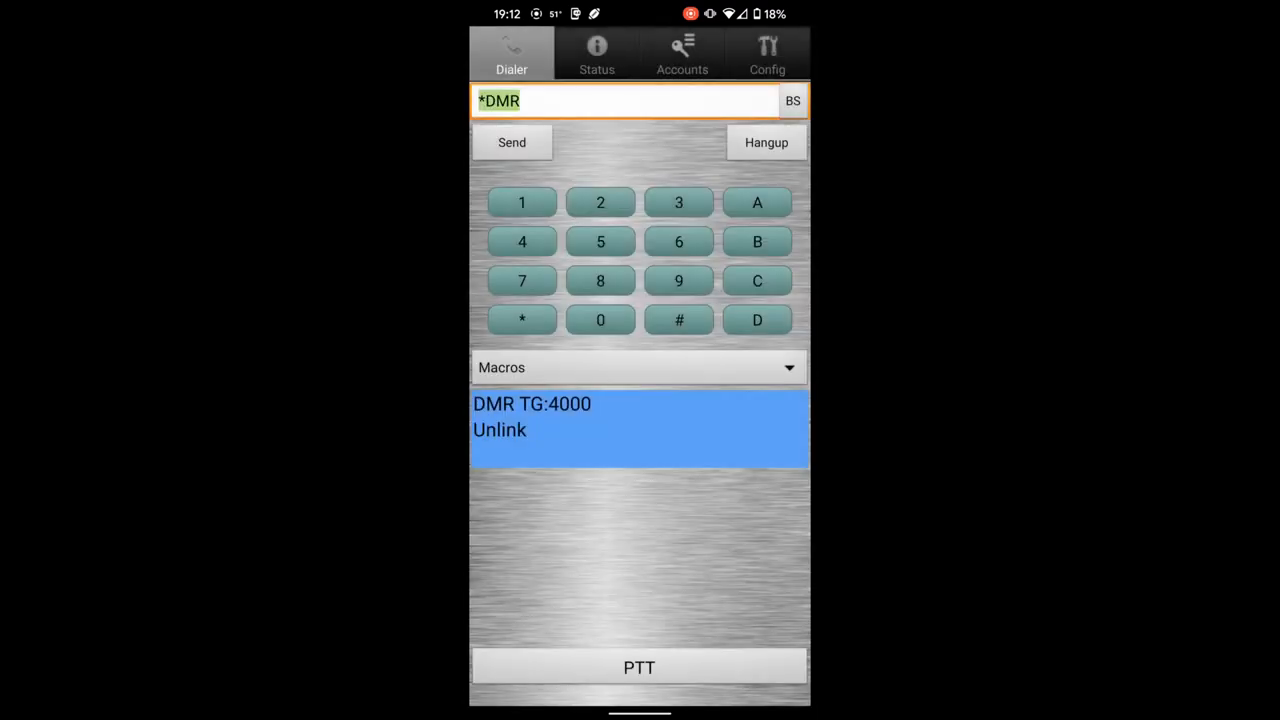
Verify TX gain reads 0.40, return to the macro MAIN MENU and cancel out
{"action": "left_click", "coordinate": [640, 368]}
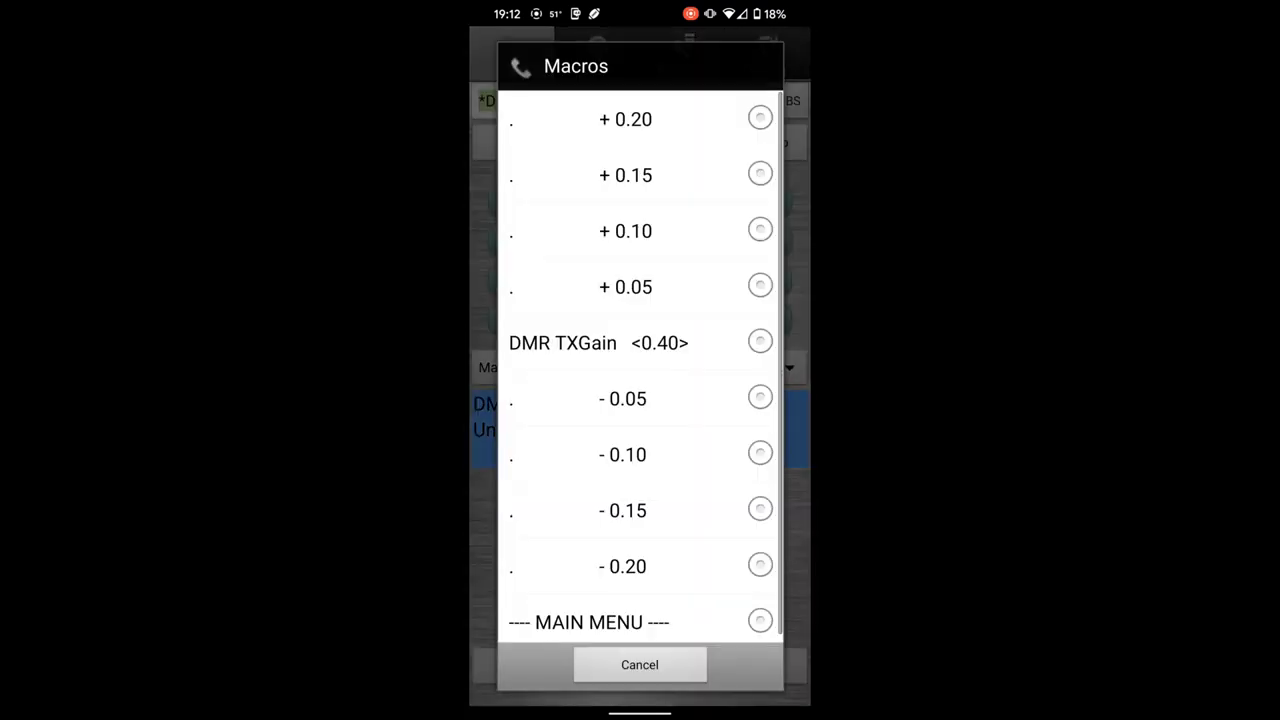
{"action": "left_click", "coordinate": [760, 620]}
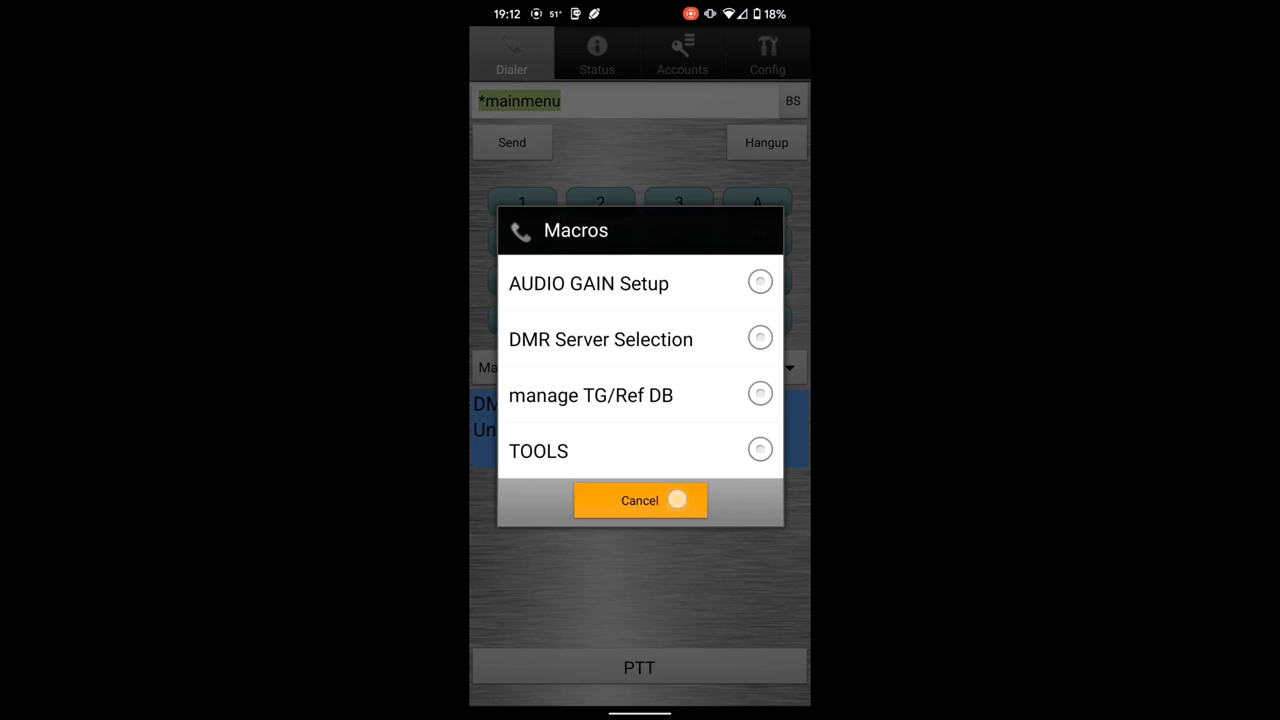
{"action": "left_click", "coordinate": [640, 500]}
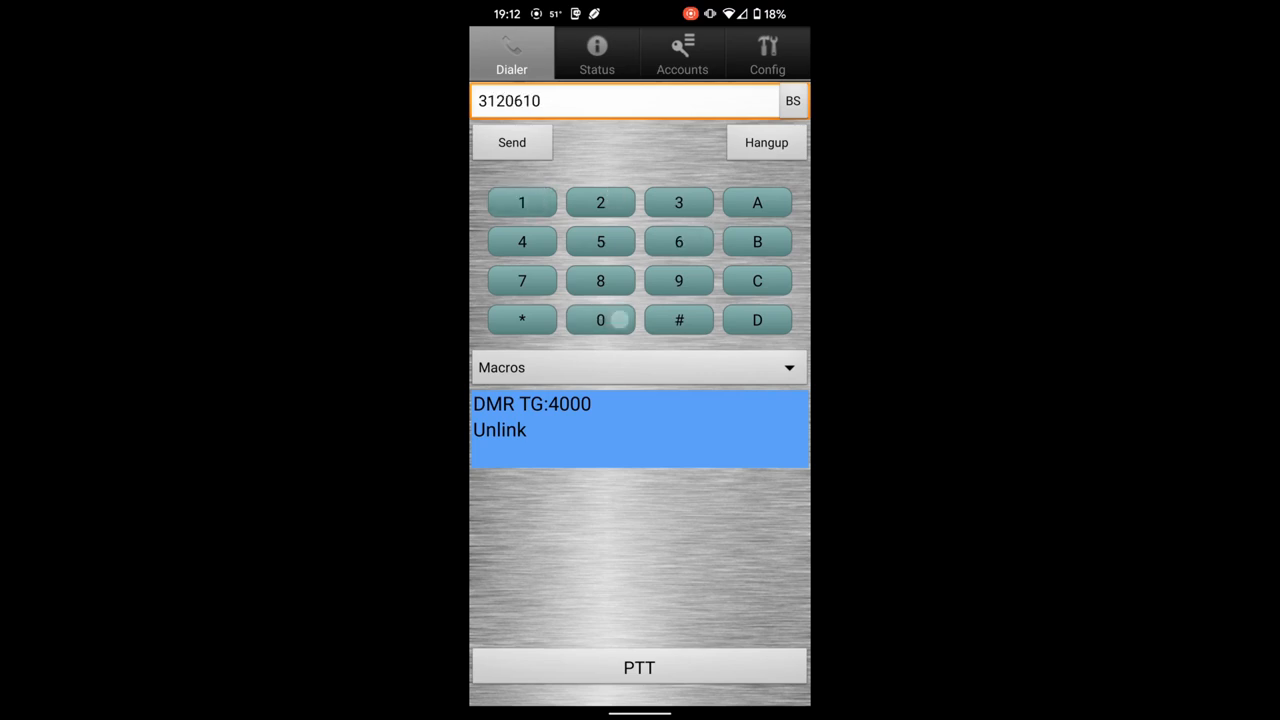
Dial talk group 3120610 on the keypad and transmit a PTT test with the new gain
{"action": "double_click", "coordinate": [508, 100]}
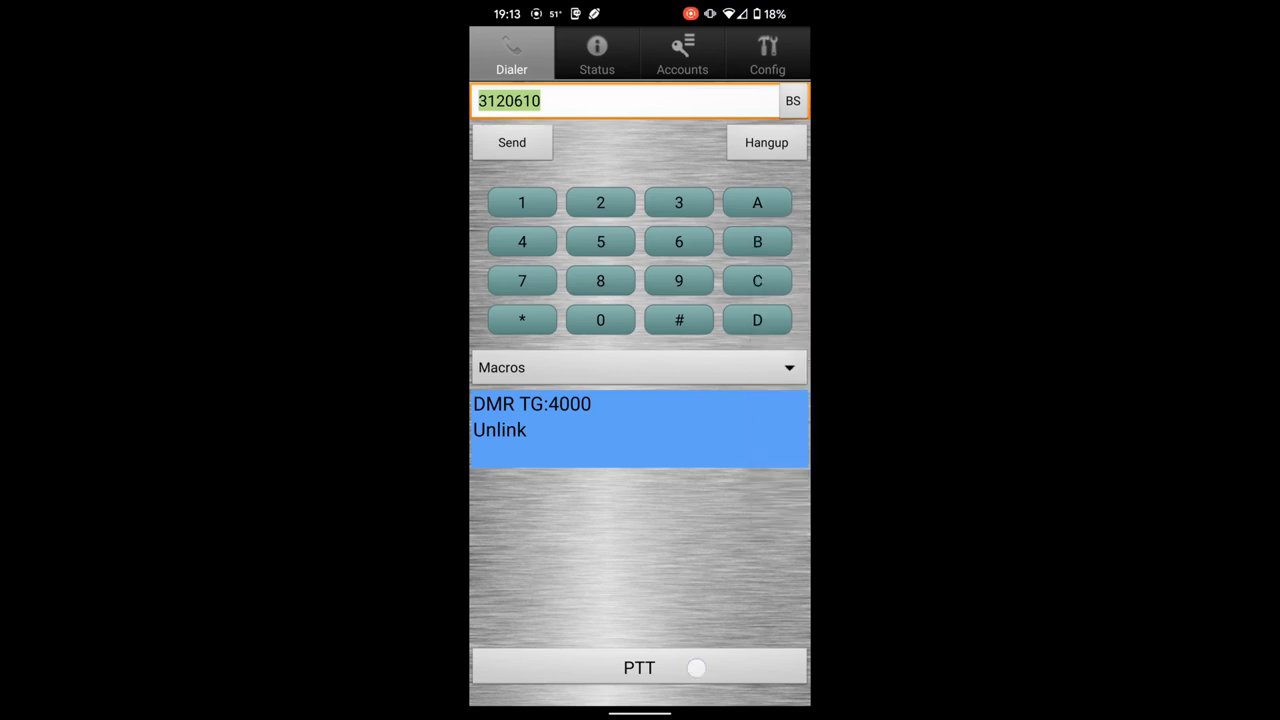
{"action": "left_click", "coordinate": [640, 668]}
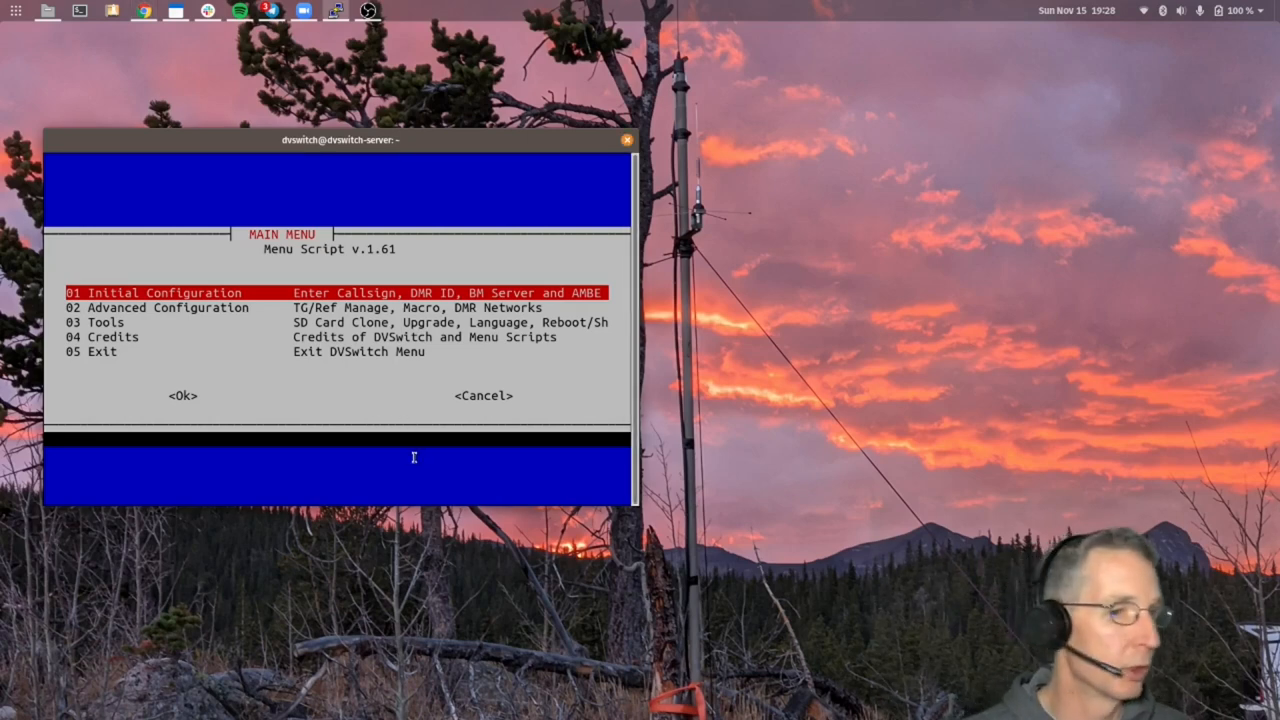
Go to 02 Advanced Configuration > 22 Configure Favorite TG/Ref to edit the favorites list
{"action": "key", "text": "Down"}
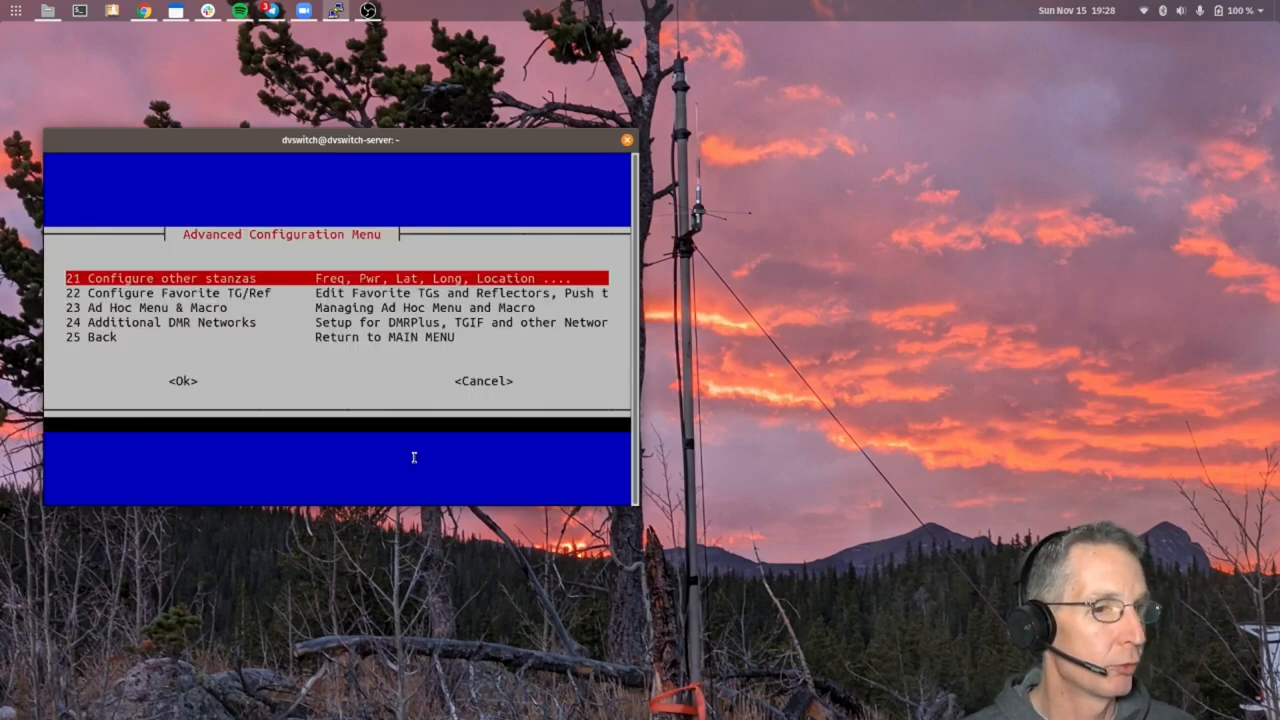
{"action": "key", "text": "Down"}
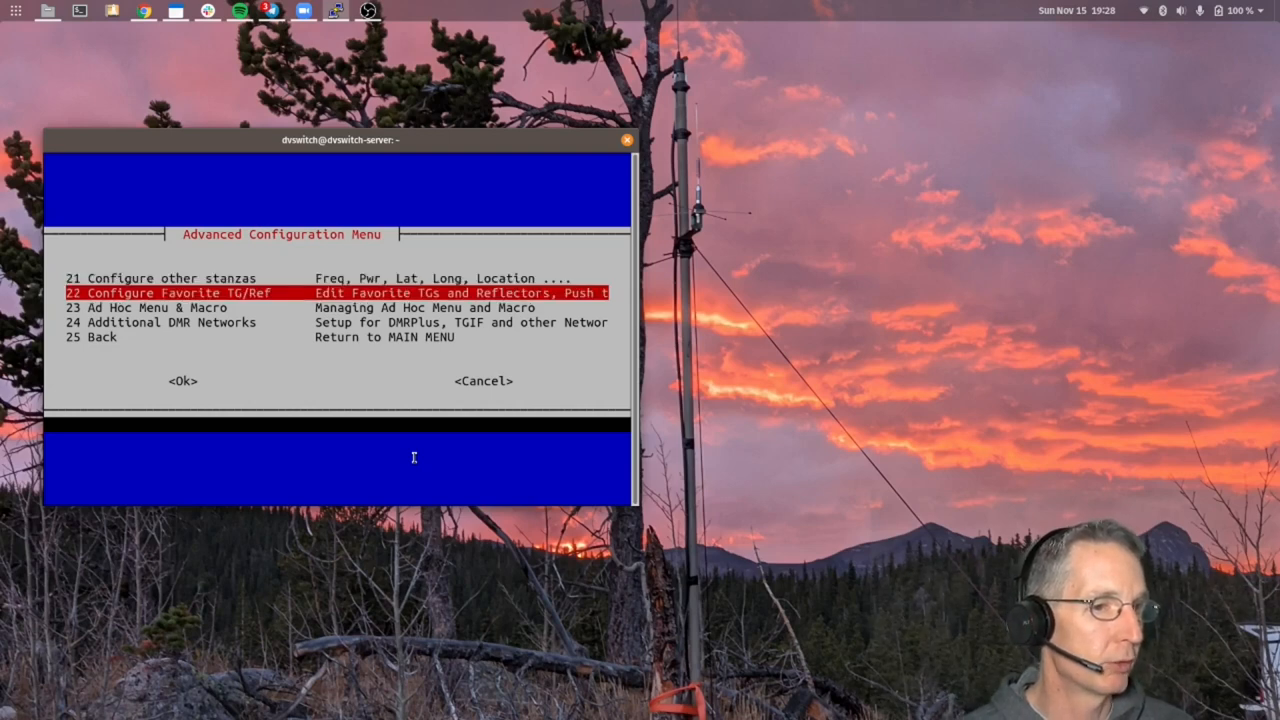
{"action": "left_click", "coordinate": [182, 380]}
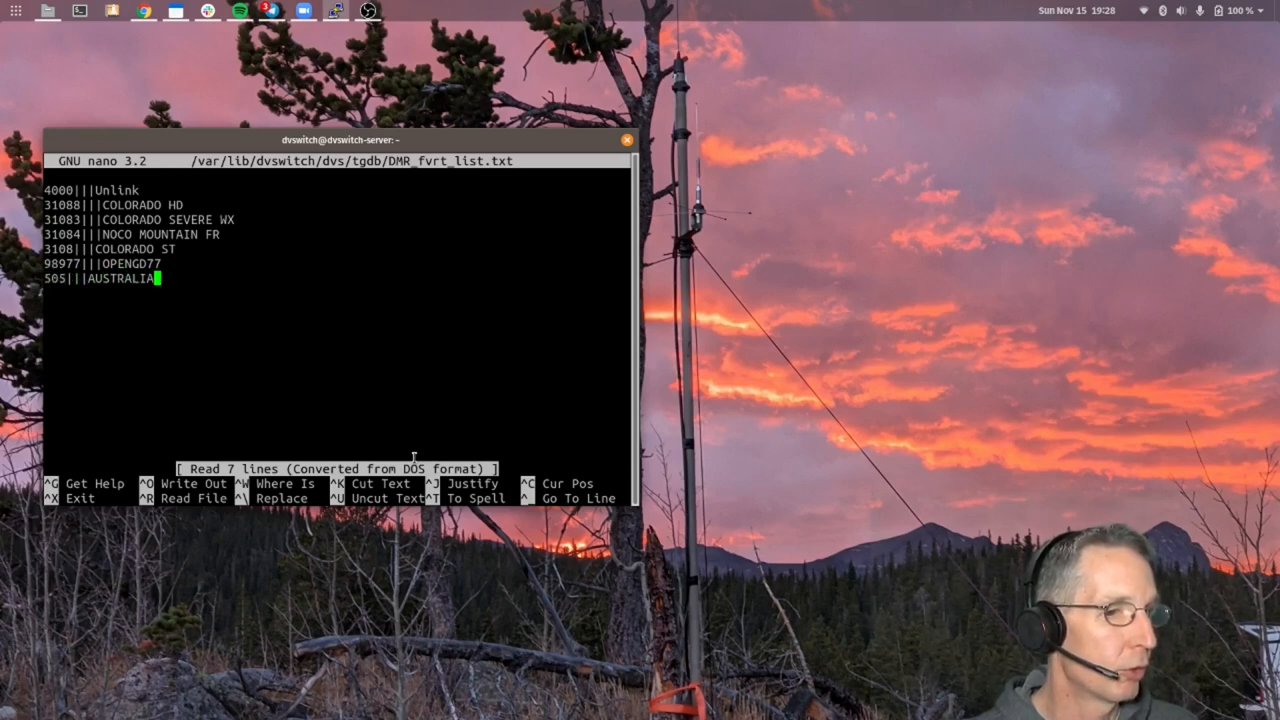
Add the line 91|||WORLDWIDE in nano, save the favorites file and move to 6 Push to DVSM/UC
{"action": "type", "text": "91"}
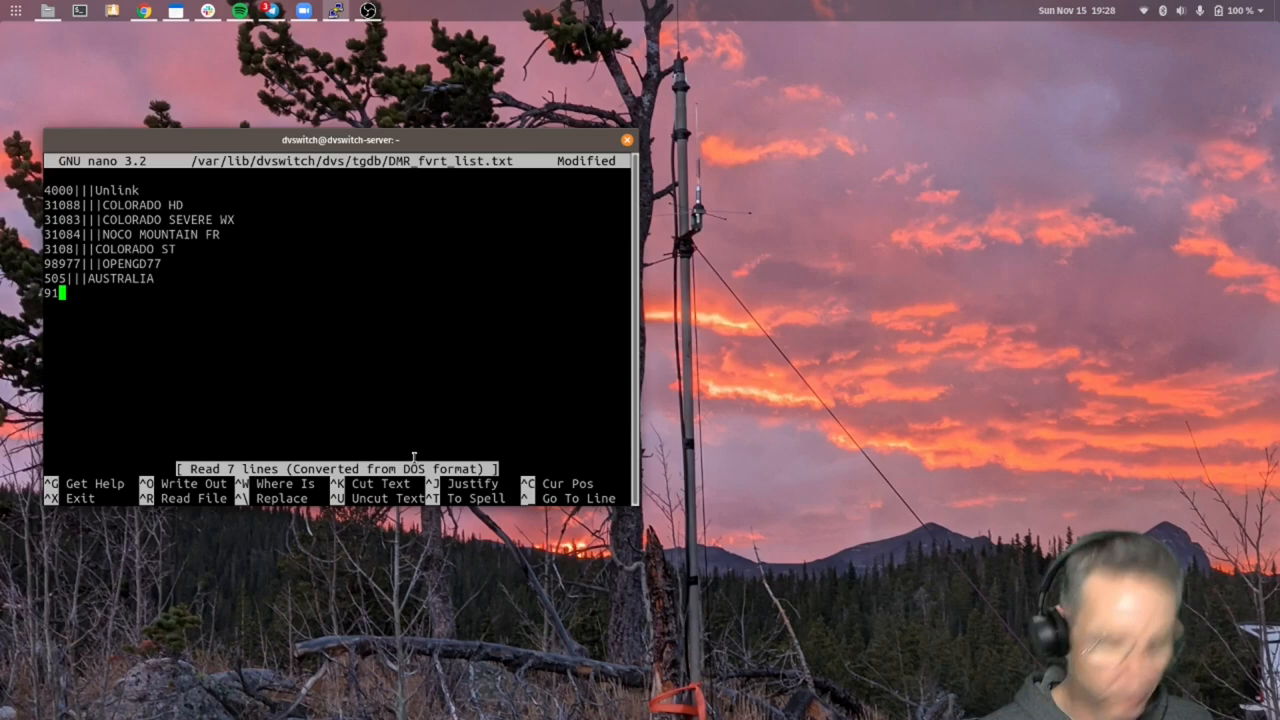
{"action": "type", "text": "|||"}
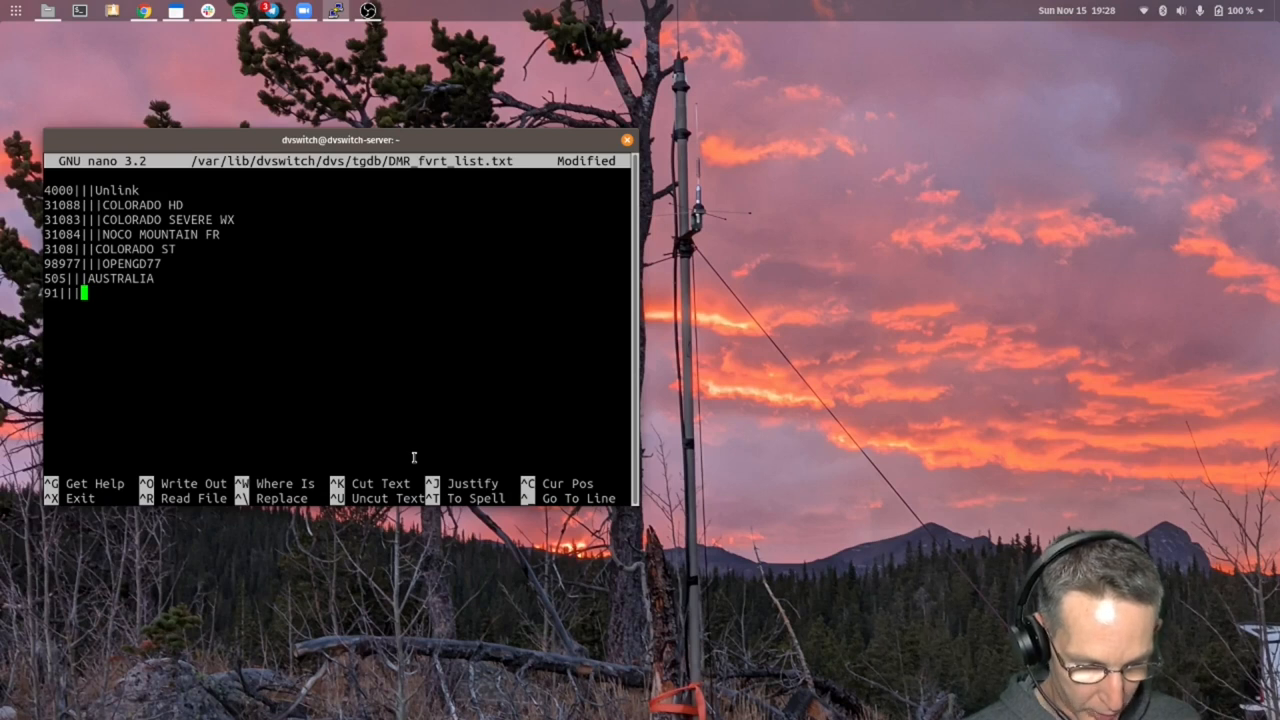
{"action": "type", "text": "WORLDWIDE"}
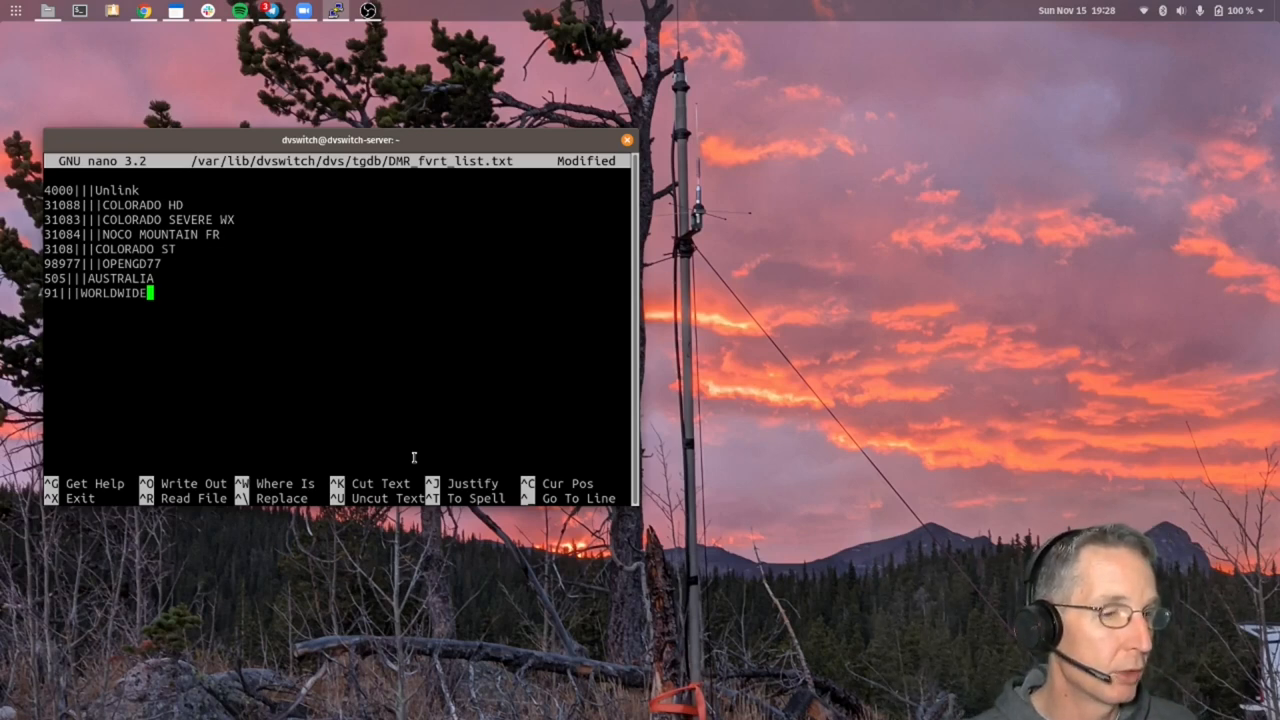
{"action": "key", "text": "ctrl+x"}
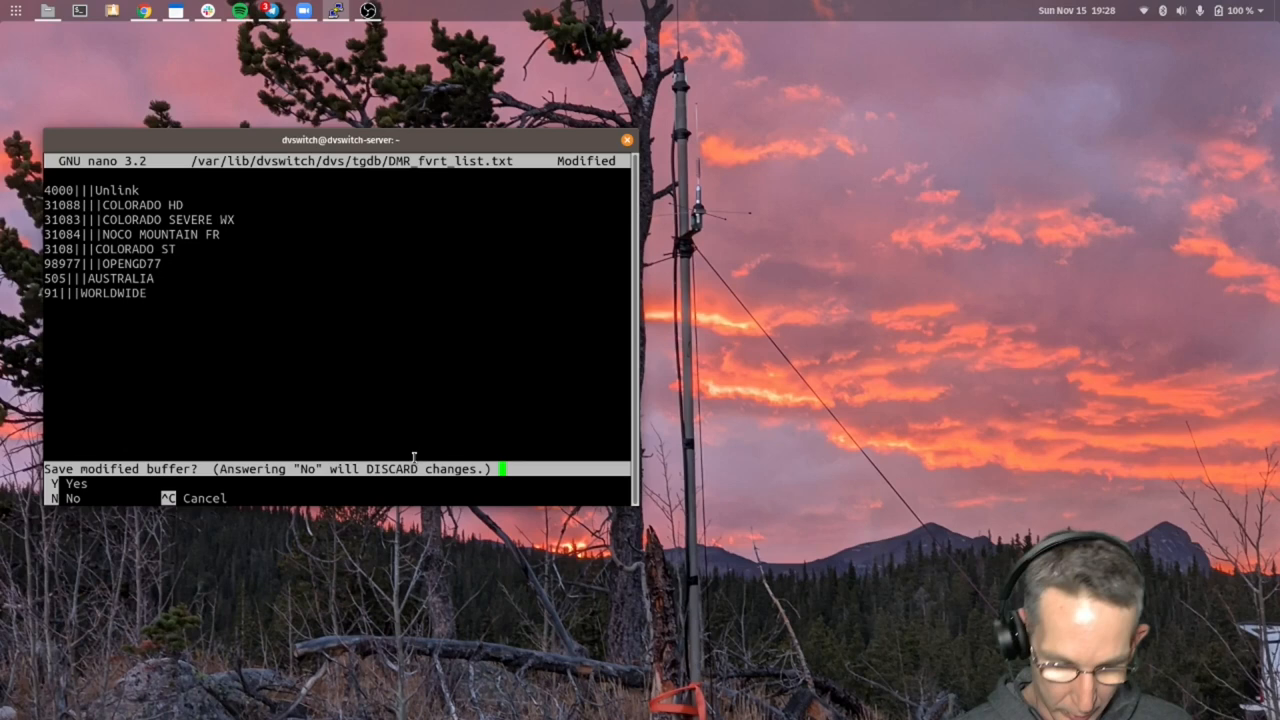
{"action": "key", "text": "y"}
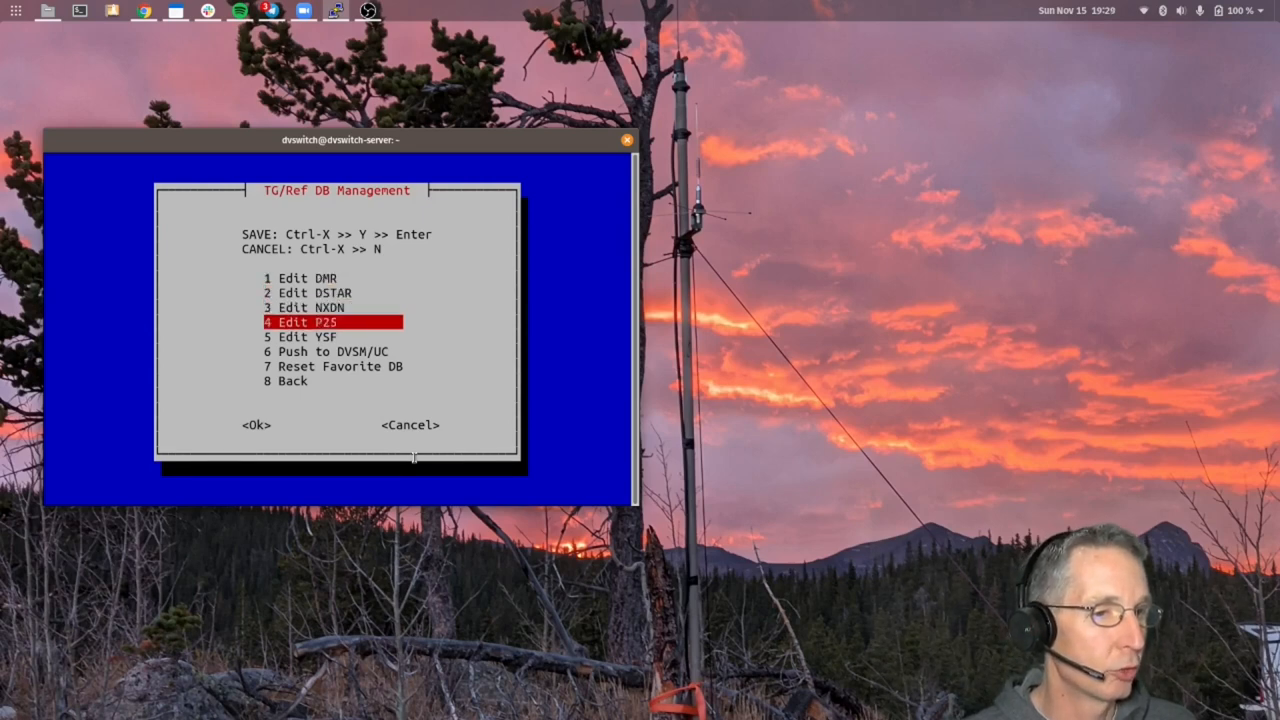
{"action": "key", "text": "Down"}
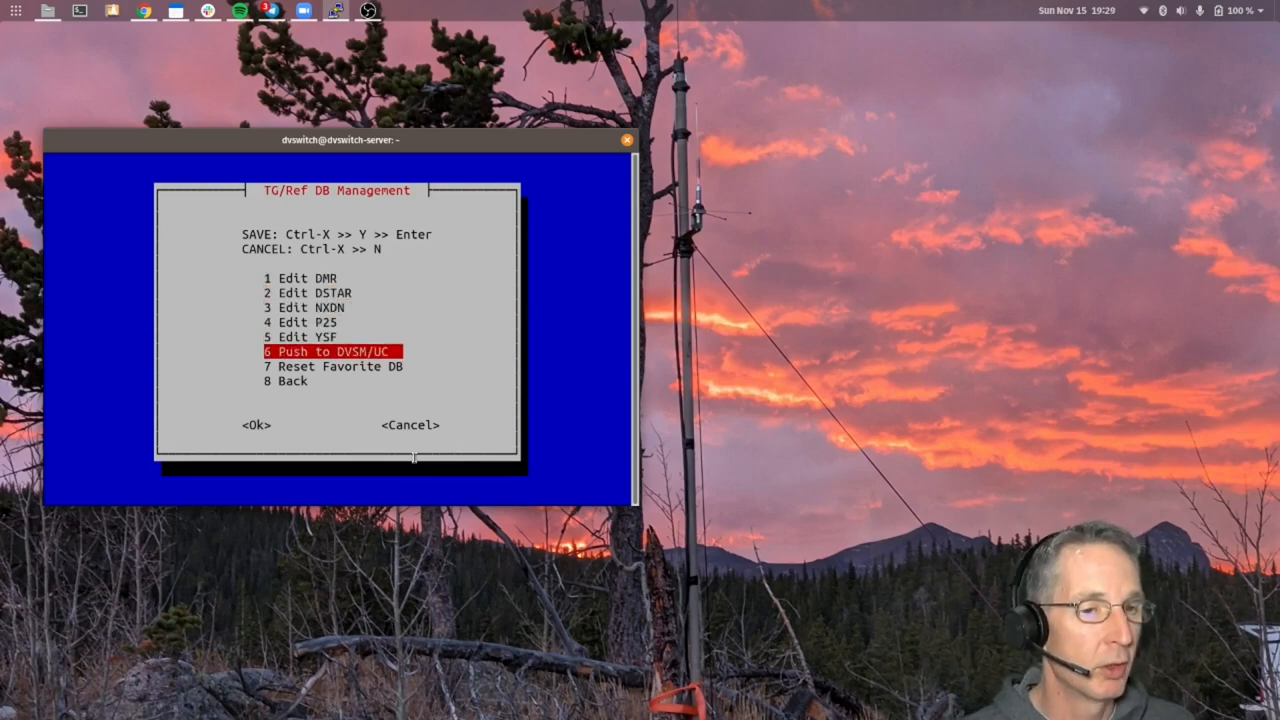